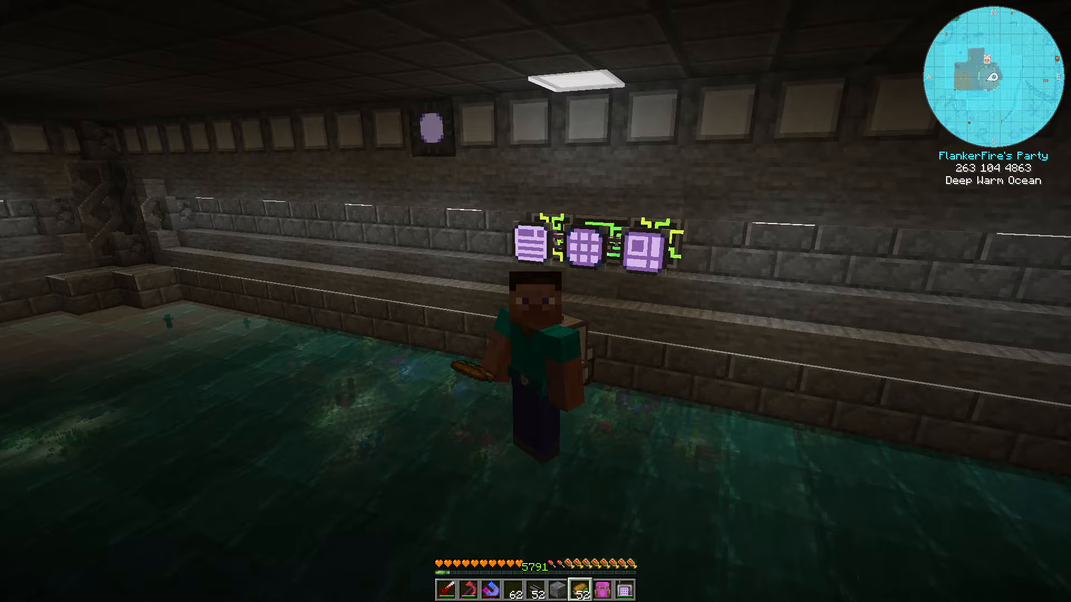
key(e)
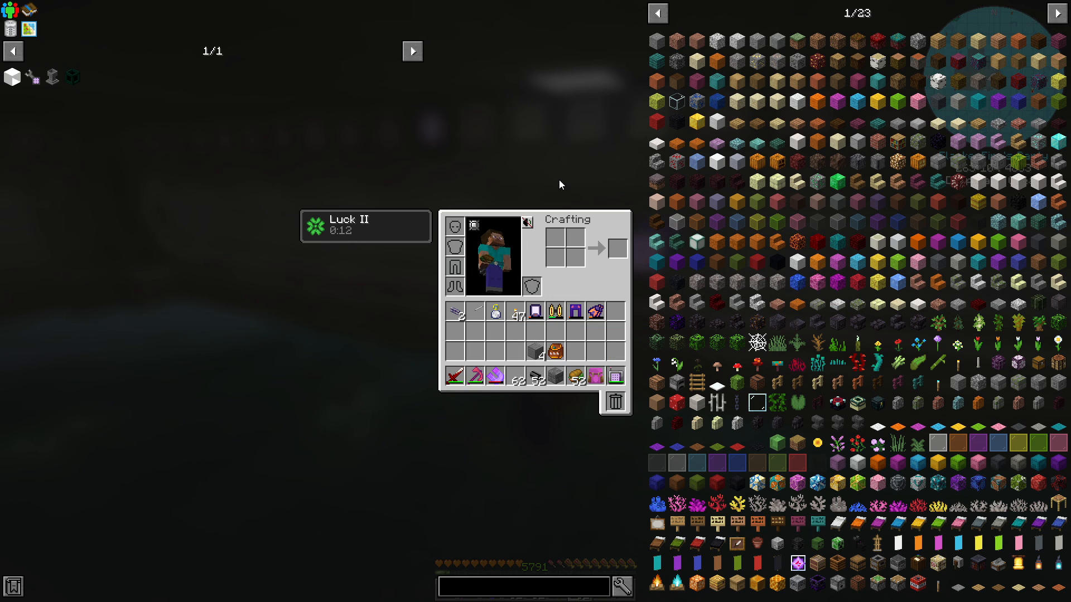
key(Escape)
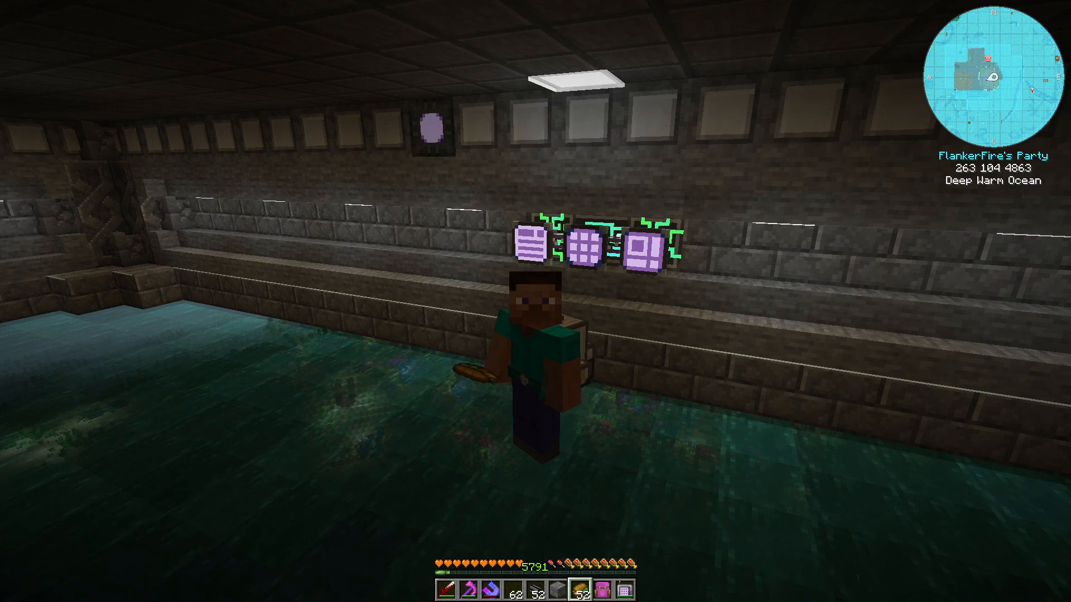